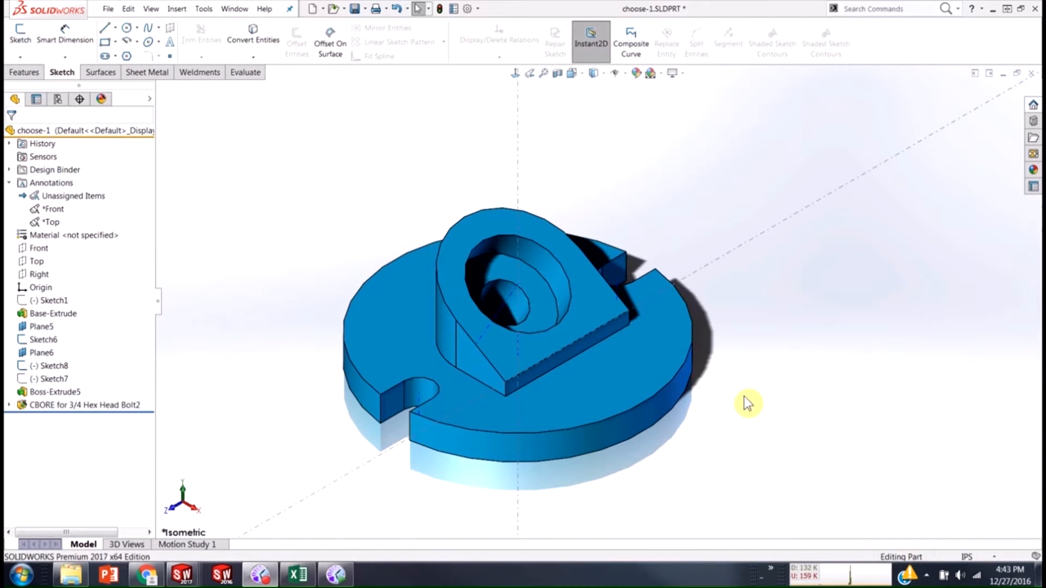
{"action": "mouse_move", "coordinate": [693, 390]}
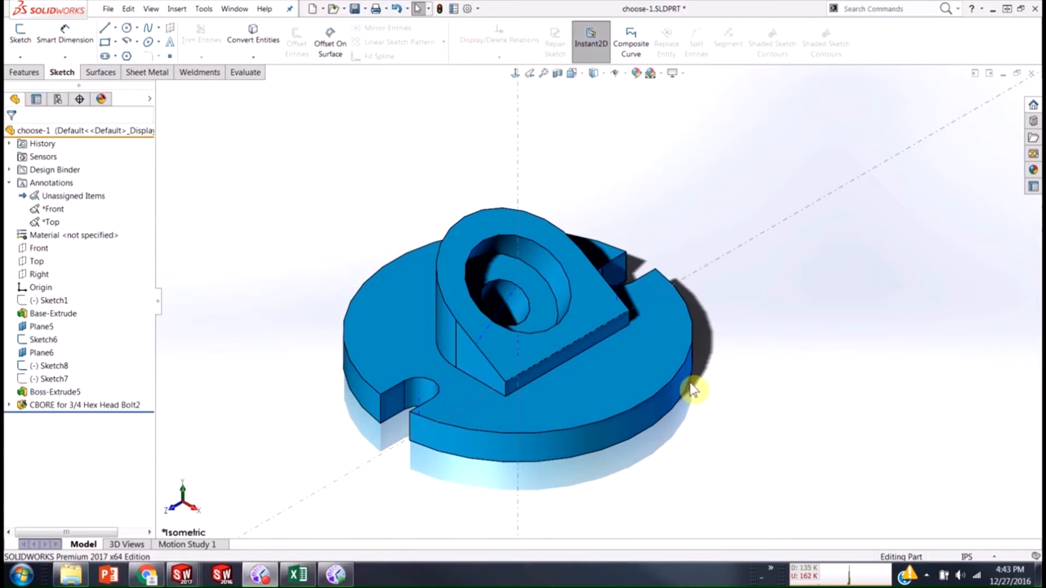
Step: Orbit the part and view it from the top and side to inspect the angled face
{"action": "left_click_drag", "start_coordinate": [694, 390], "coordinate": [747, 363]}
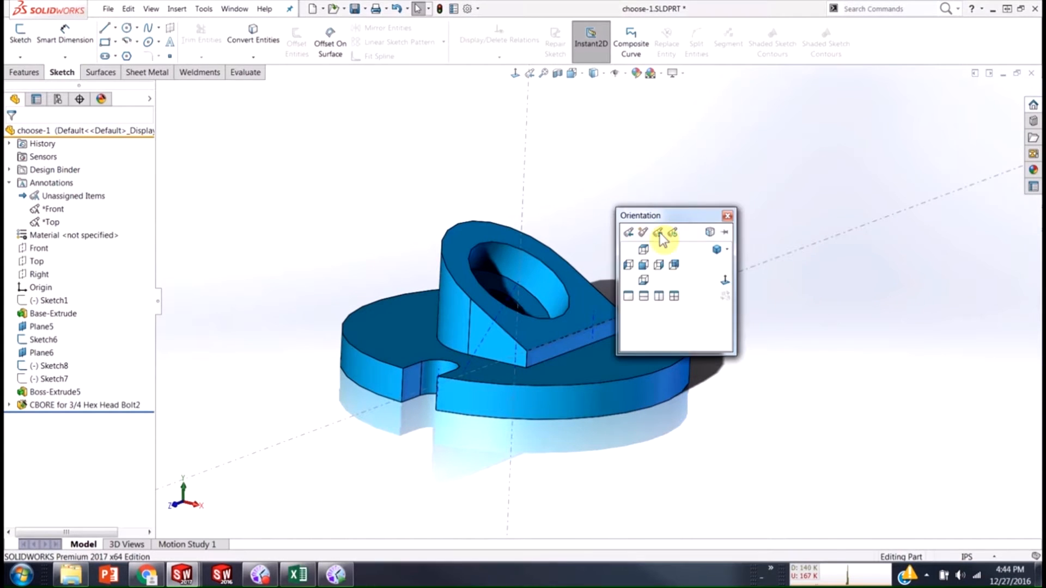
{"action": "left_click", "coordinate": [659, 232]}
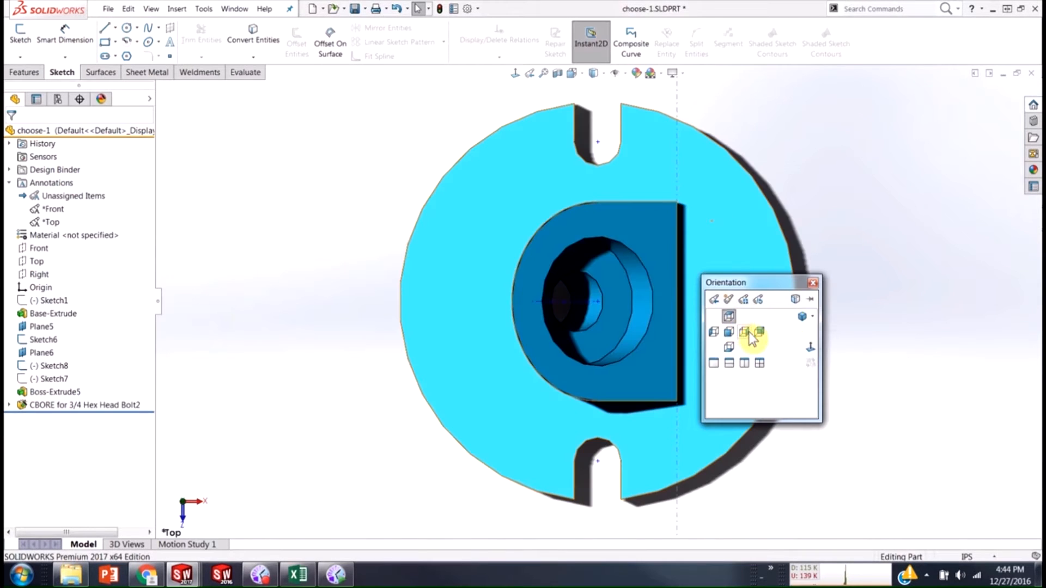
{"action": "left_click", "coordinate": [728, 332]}
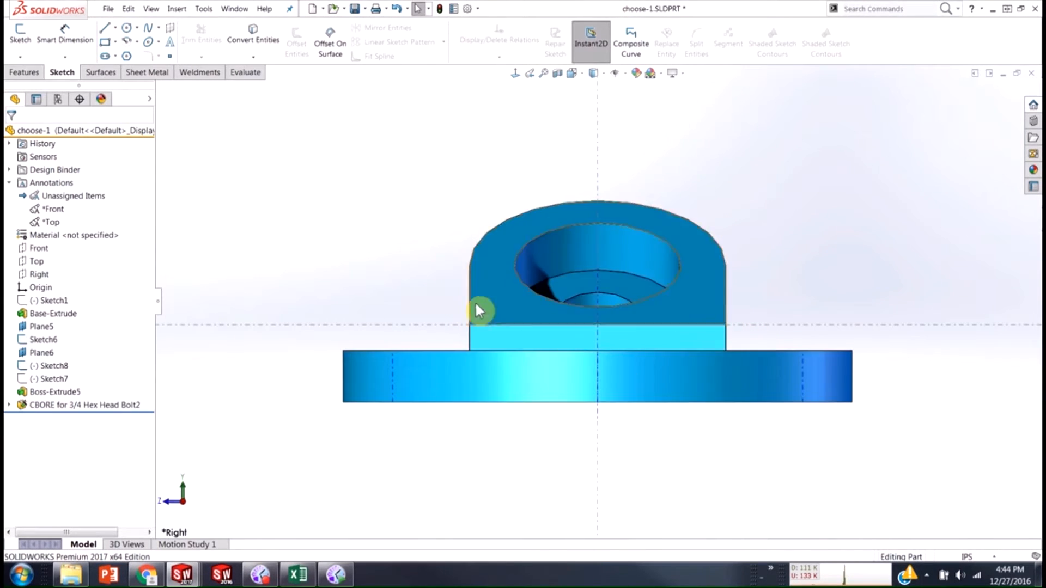
{"action": "mouse_move", "coordinate": [496, 307]}
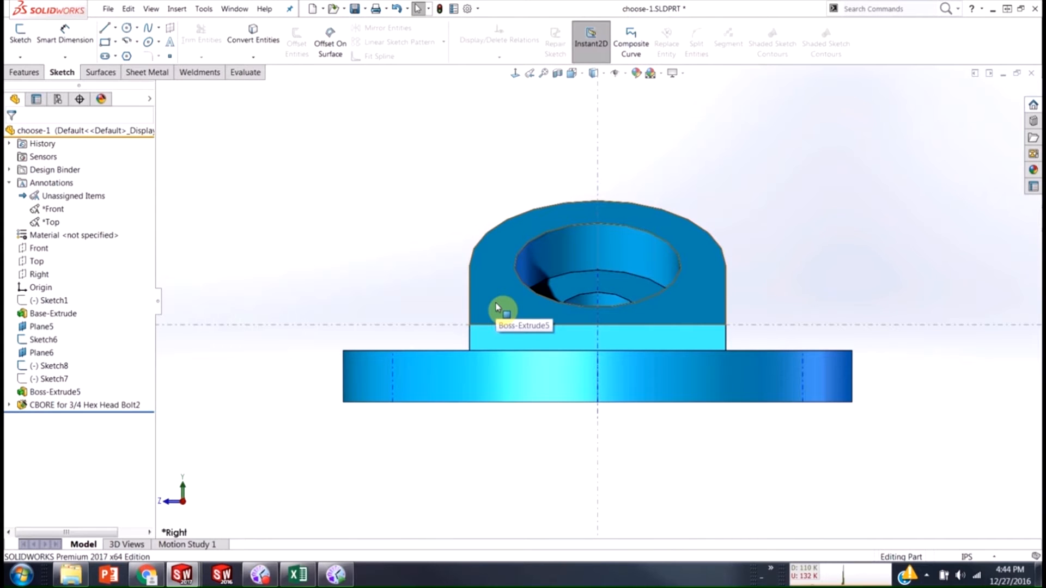
{"action": "mouse_move", "coordinate": [392, 275]}
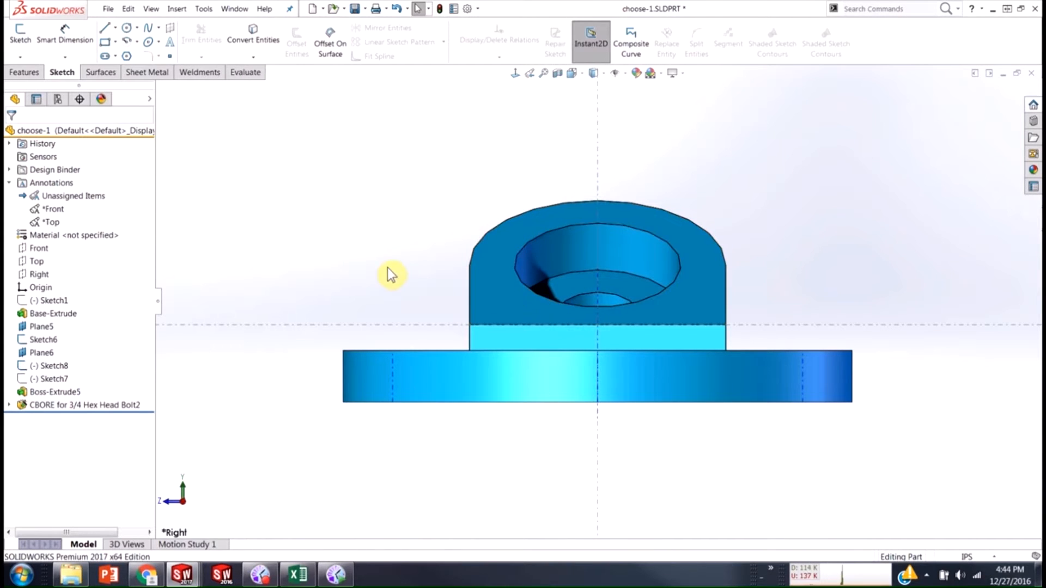
{"action": "left_click_drag", "start_coordinate": [394, 273], "coordinate": [473, 280]}
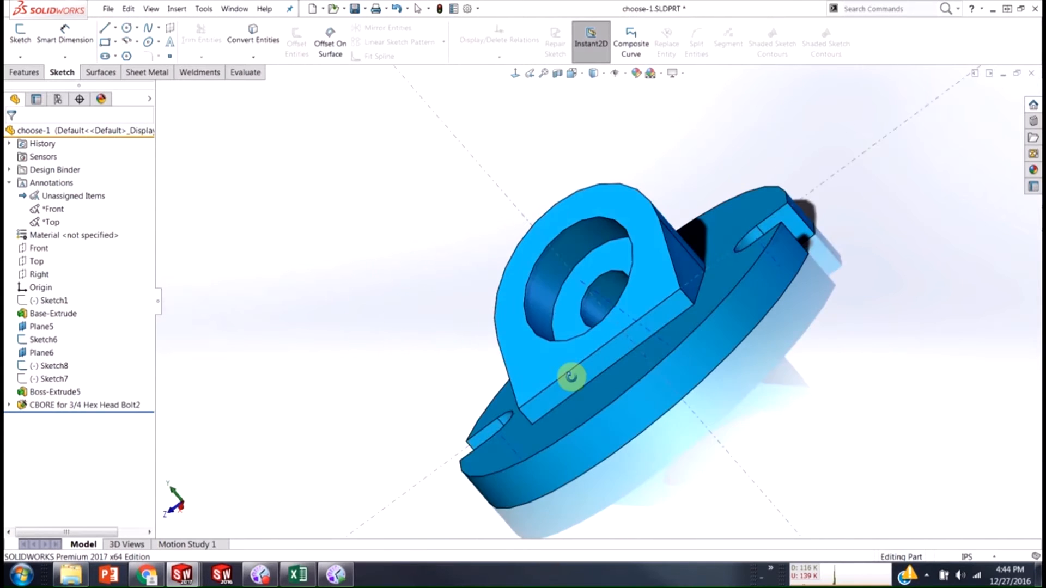
{"action": "left_click_drag", "start_coordinate": [571, 377], "coordinate": [663, 345]}
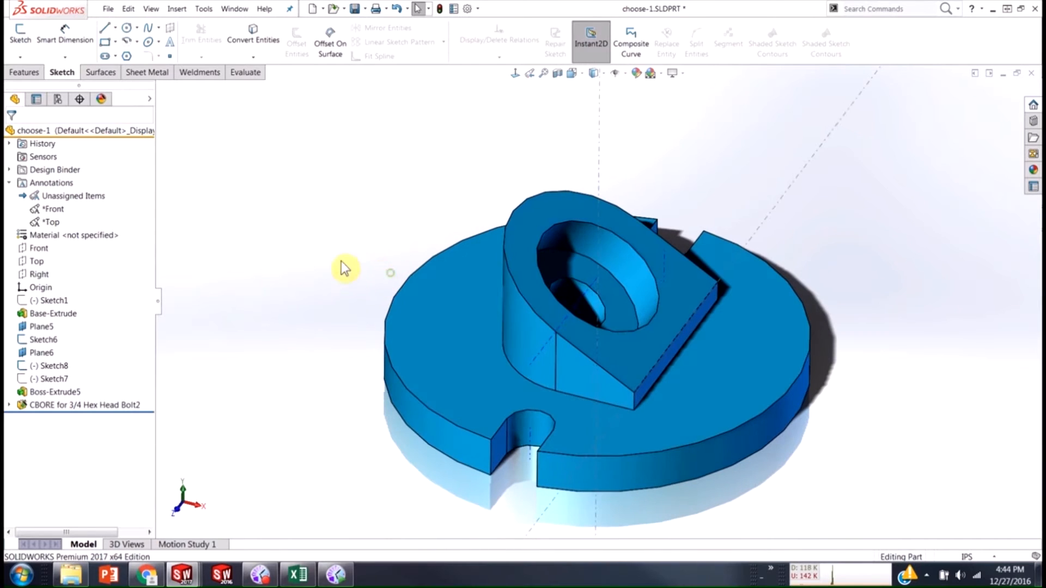
Step: Switch to the choose-1 Sheet1 drawing and refresh the View Palette
{"action": "key", "text": "ctrl+Tab"}
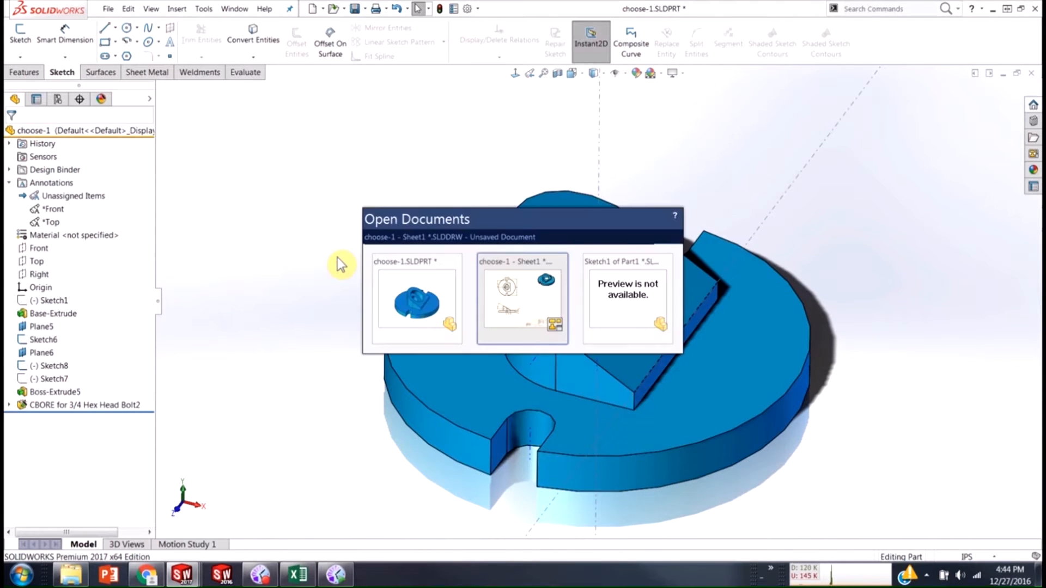
{"action": "left_click", "coordinate": [523, 298]}
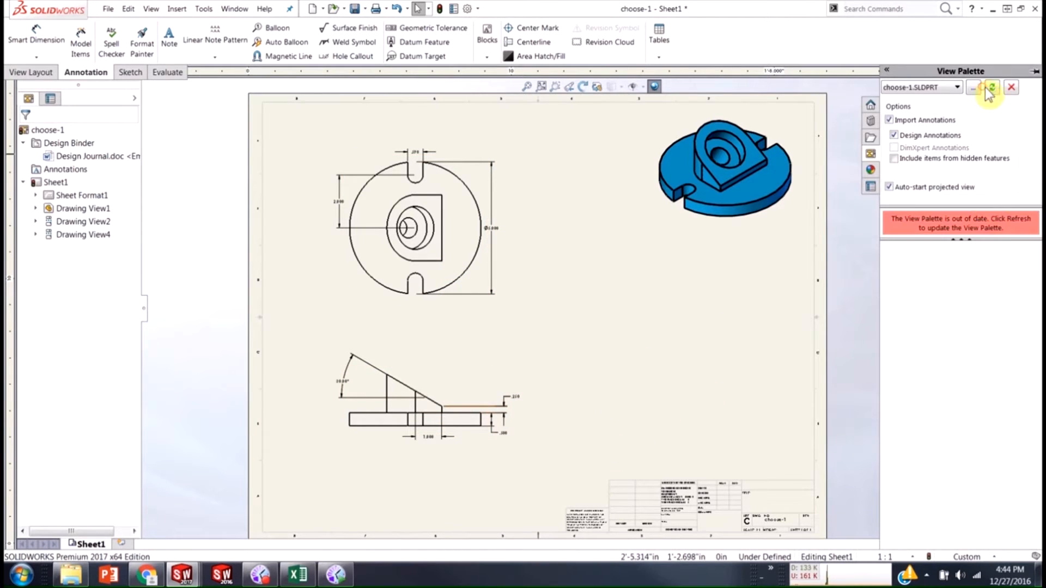
{"action": "left_click", "coordinate": [991, 87]}
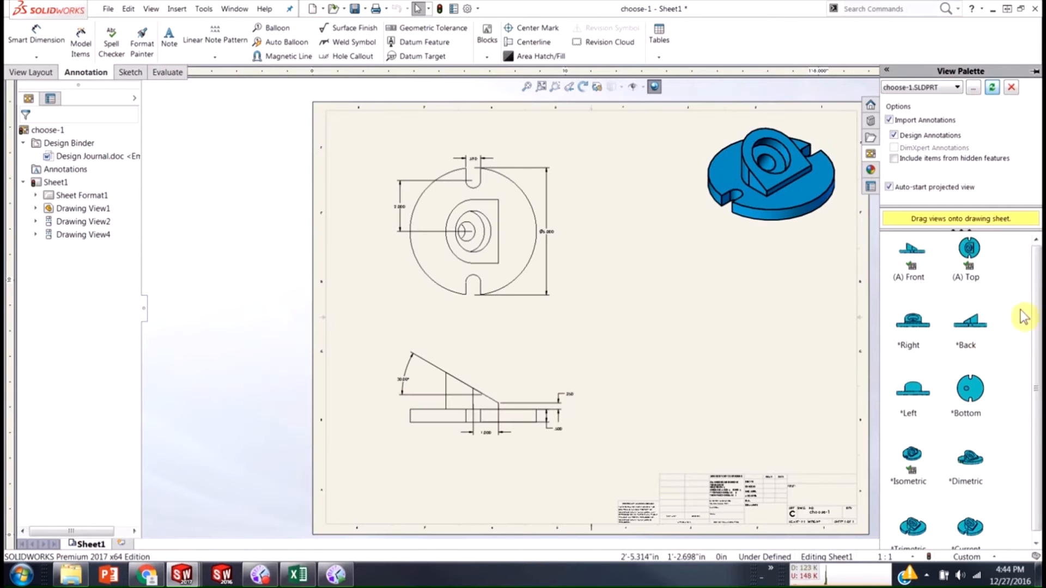
{"action": "mouse_move", "coordinate": [871, 384]}
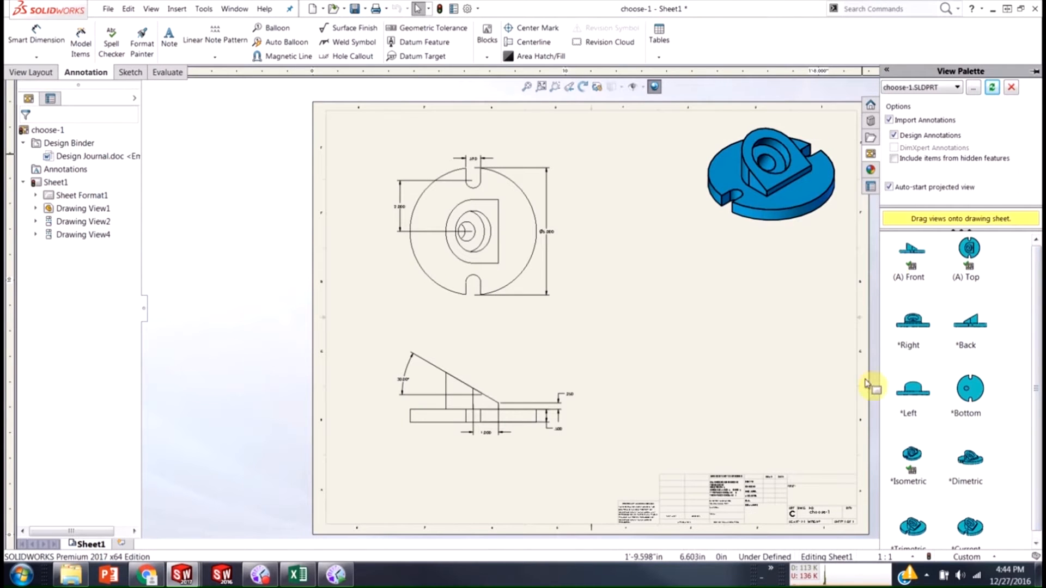
{"action": "mouse_move", "coordinate": [964, 427]}
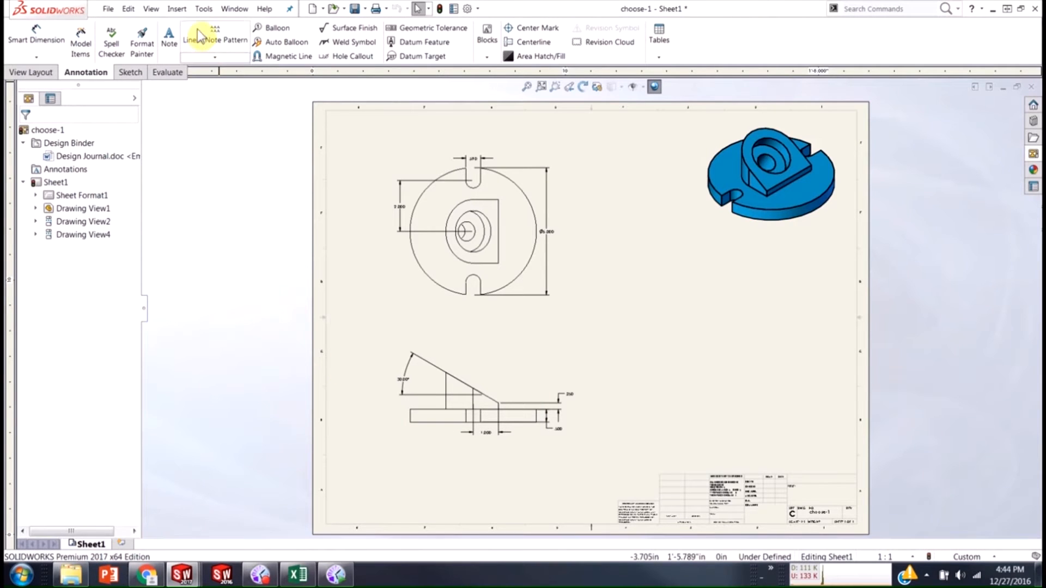
Step: Search commands for 'relative' and reach Insert > Drawing View options
{"action": "left_click", "coordinate": [176, 9]}
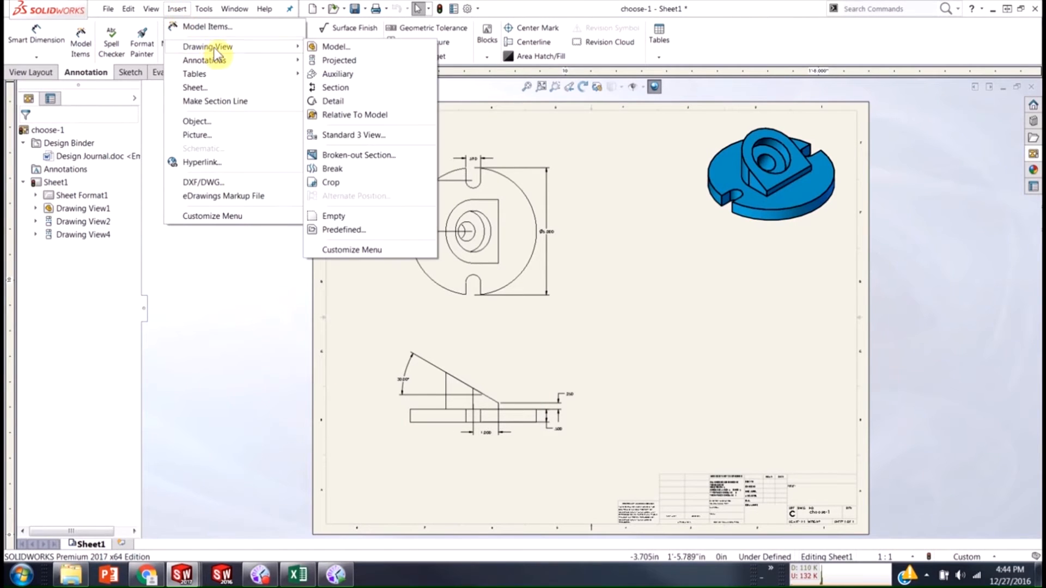
{"action": "mouse_move", "coordinate": [353, 115]}
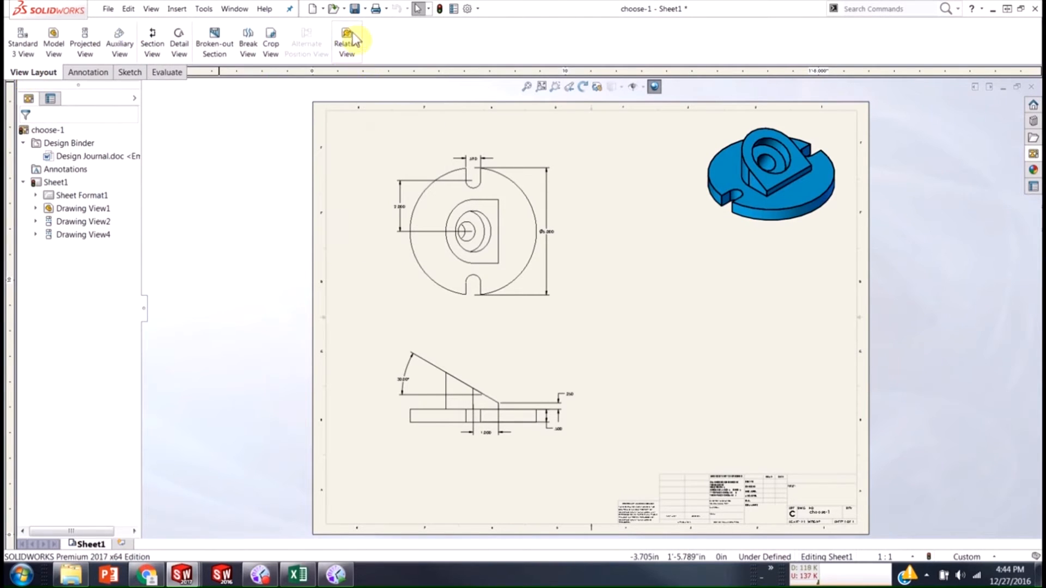
{"action": "mouse_move", "coordinate": [347, 44]}
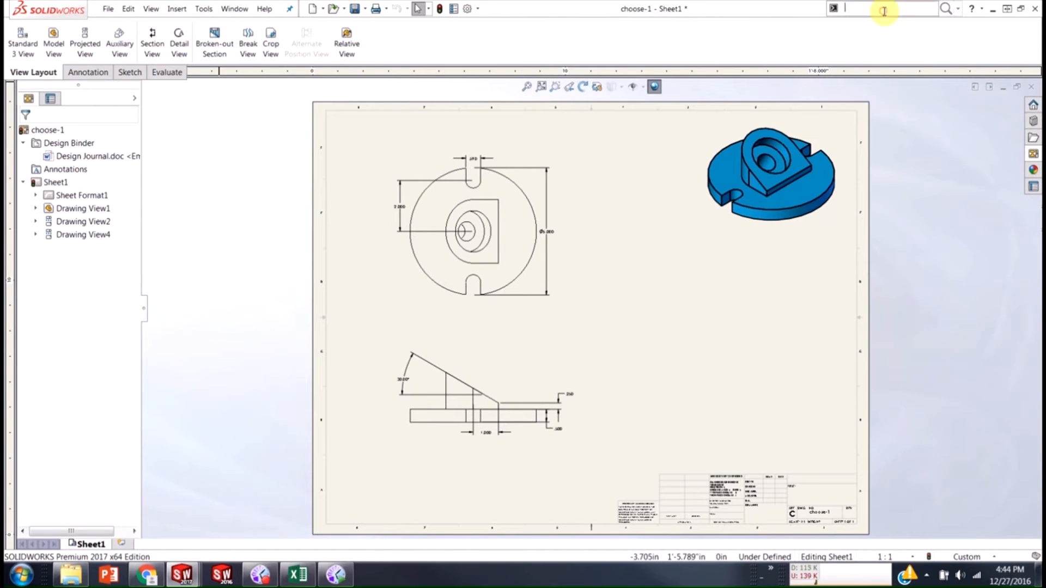
{"action": "type", "text": "rela"}
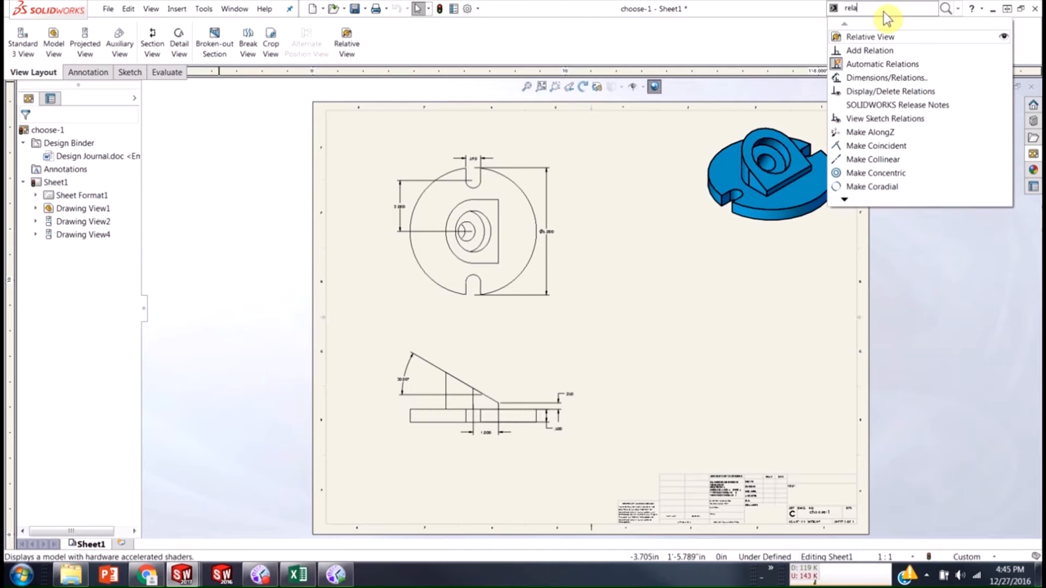
{"action": "mouse_move", "coordinate": [869, 36]}
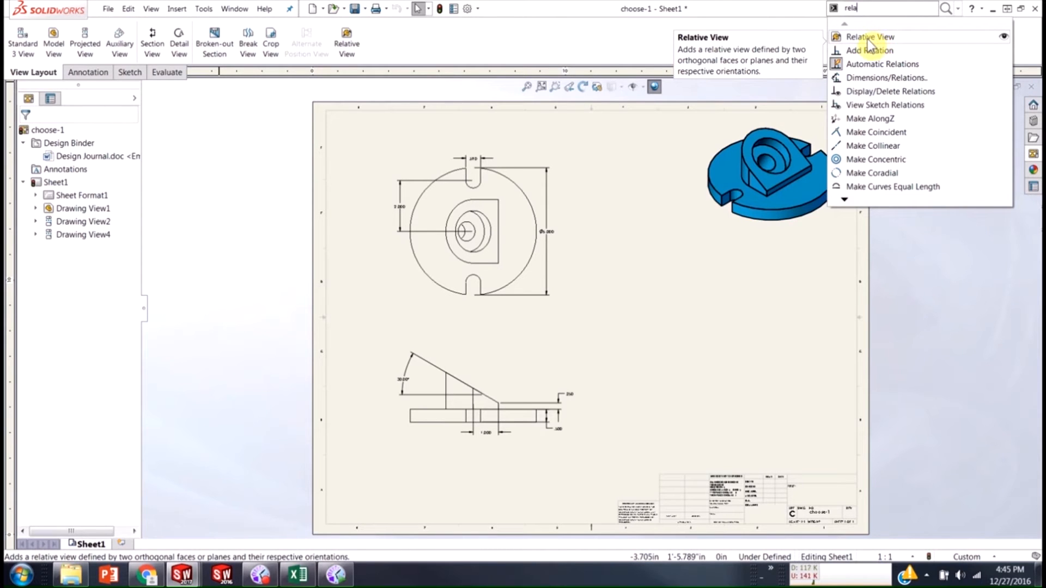
{"action": "mouse_move", "coordinate": [270, 115]}
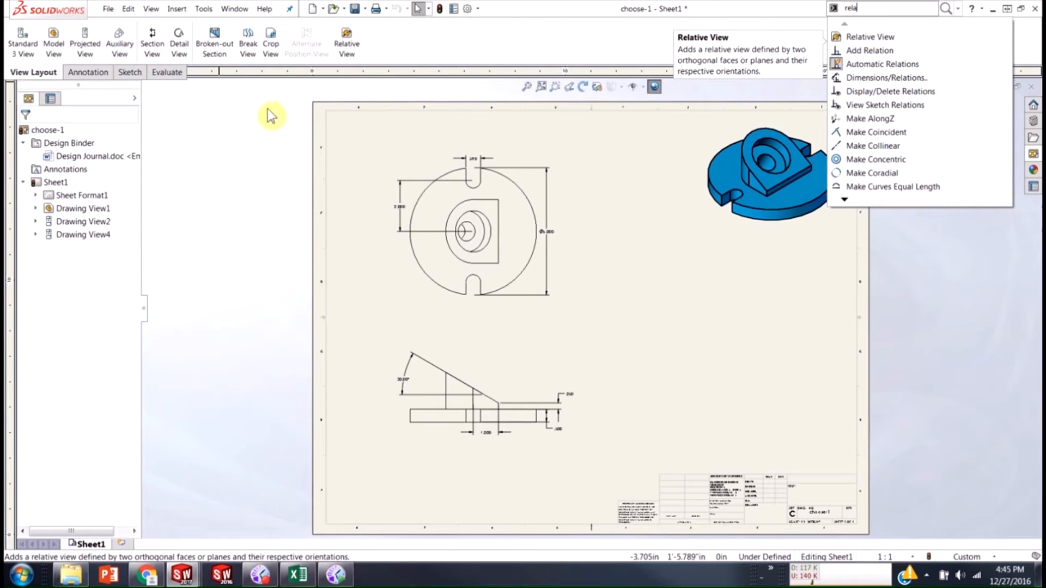
{"action": "left_click", "coordinate": [176, 9]}
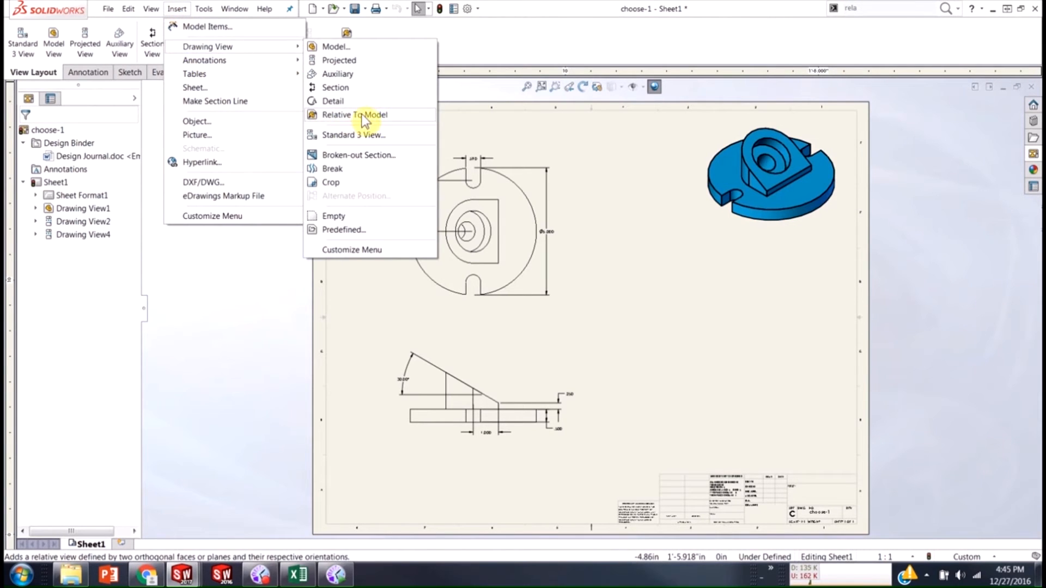
Step: Start Relative To Model and open the choose-1 part via Insert from File
{"action": "left_click", "coordinate": [354, 113]}
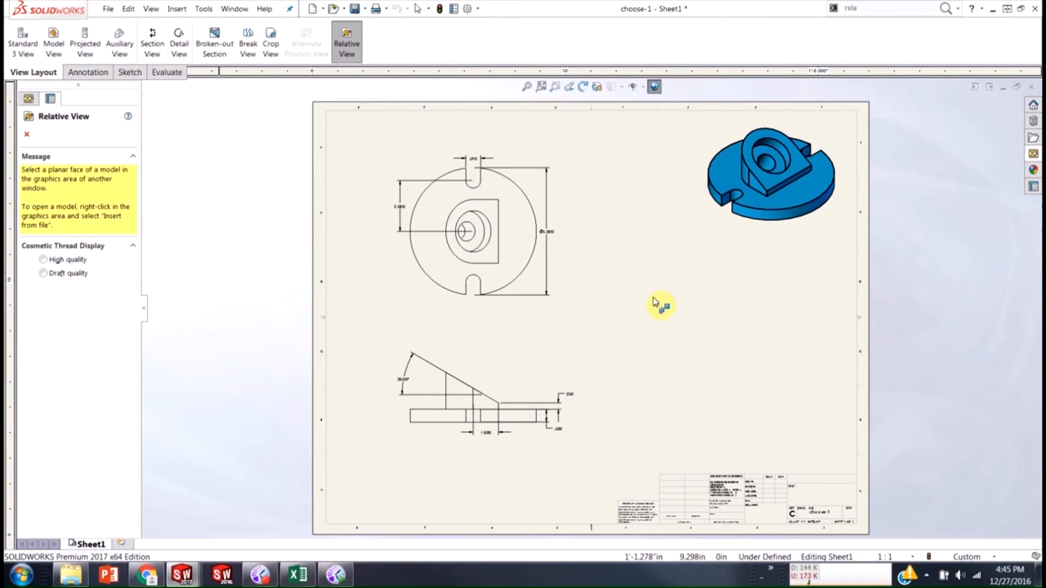
{"action": "mouse_move", "coordinate": [660, 300]}
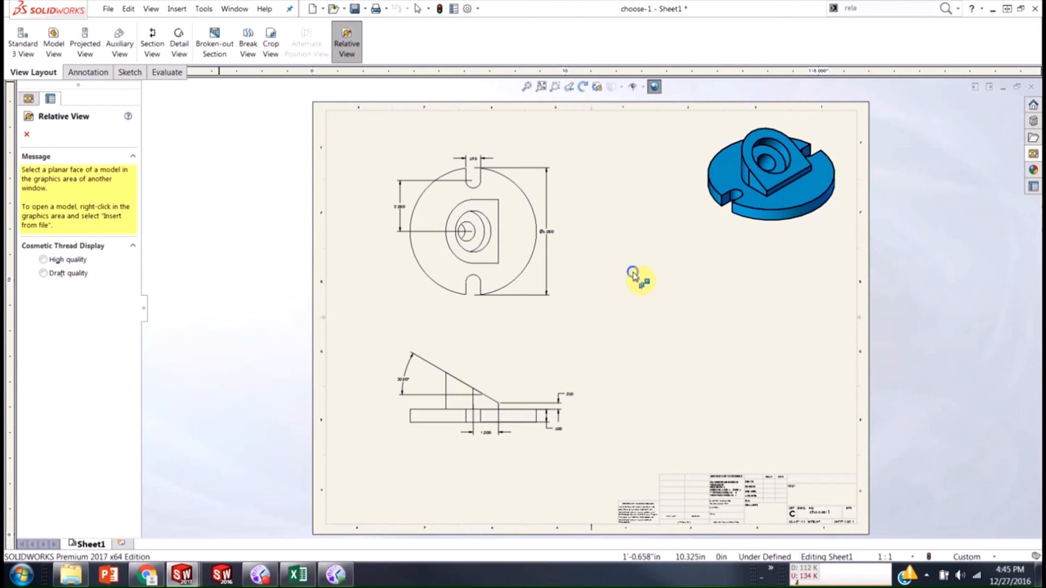
{"action": "right_click", "coordinate": [632, 273]}
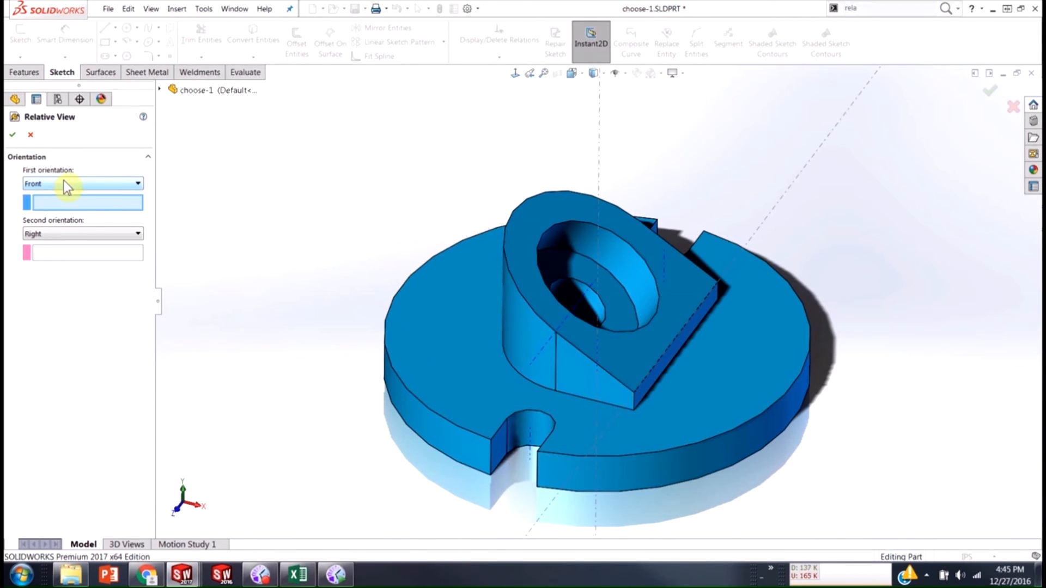
Step: Pick the angled face as the Front orientation and a side face as Right
{"action": "left_click", "coordinate": [83, 183]}
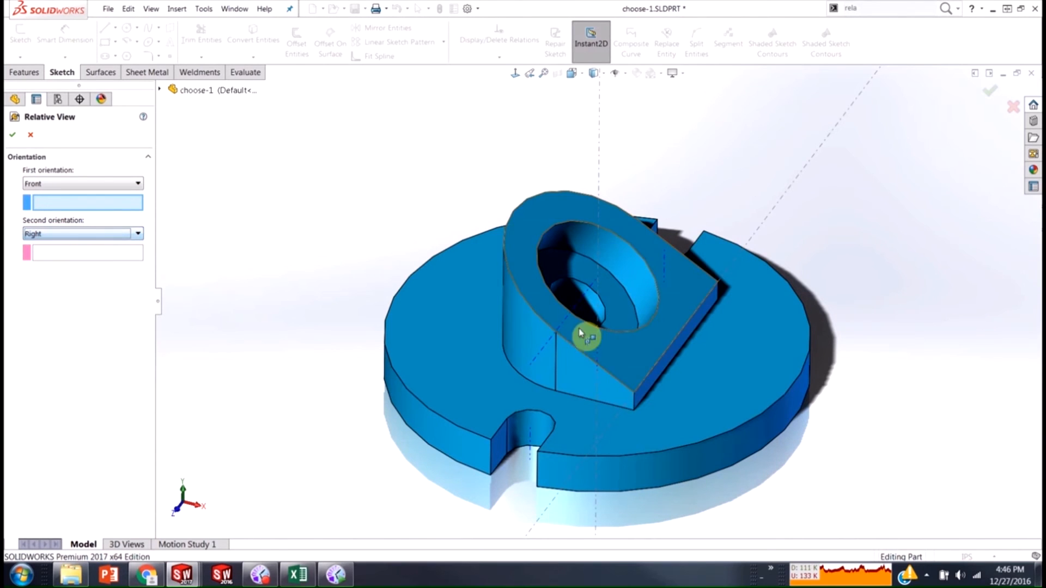
{"action": "left_click_drag", "start_coordinate": [587, 334], "coordinate": [693, 334]}
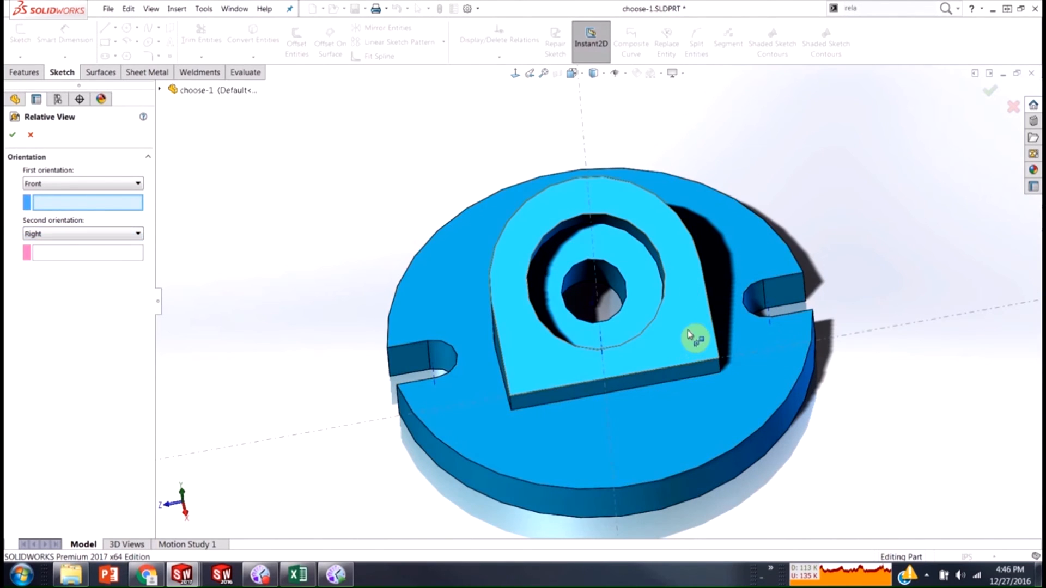
{"action": "left_click", "coordinate": [693, 333]}
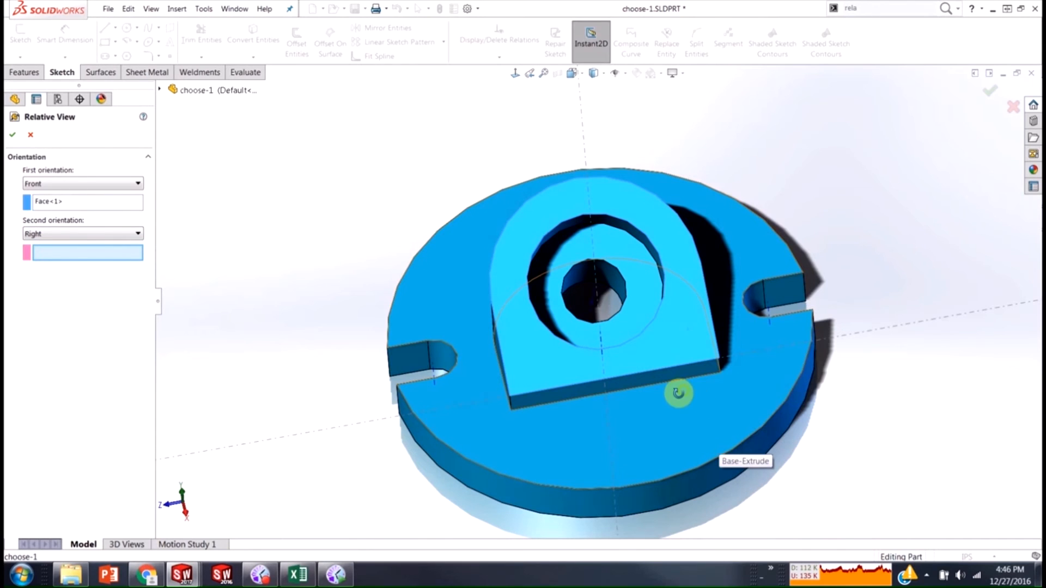
{"action": "left_click_drag", "start_coordinate": [678, 393], "coordinate": [660, 314]}
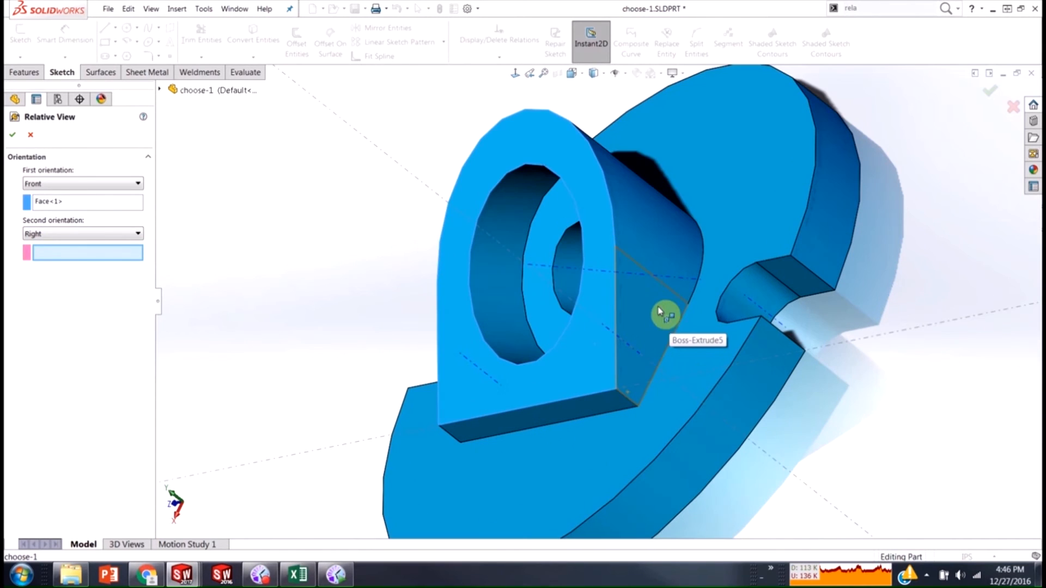
{"action": "mouse_move", "coordinate": [647, 321]}
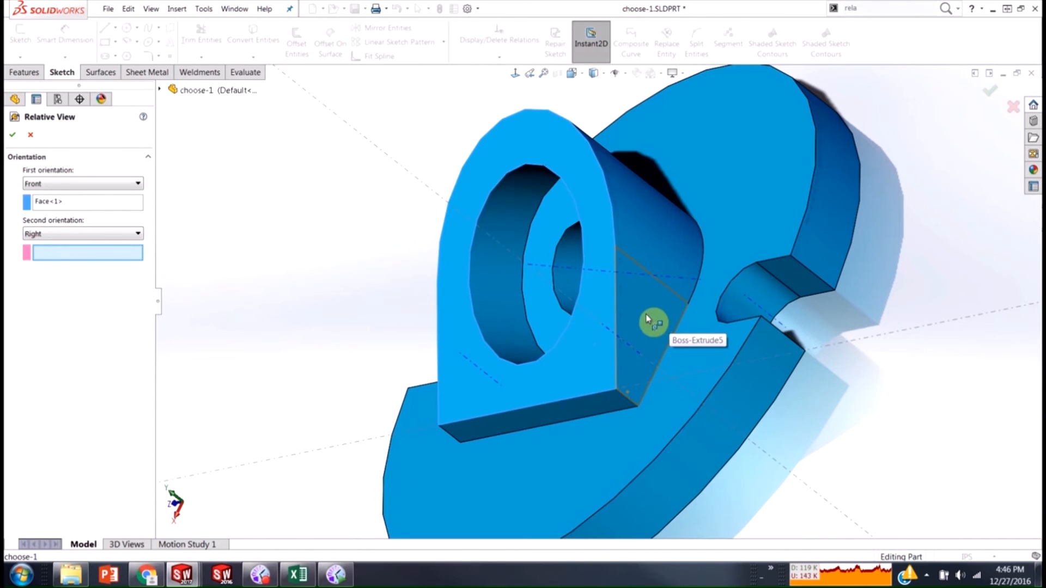
{"action": "left_click", "coordinate": [650, 324]}
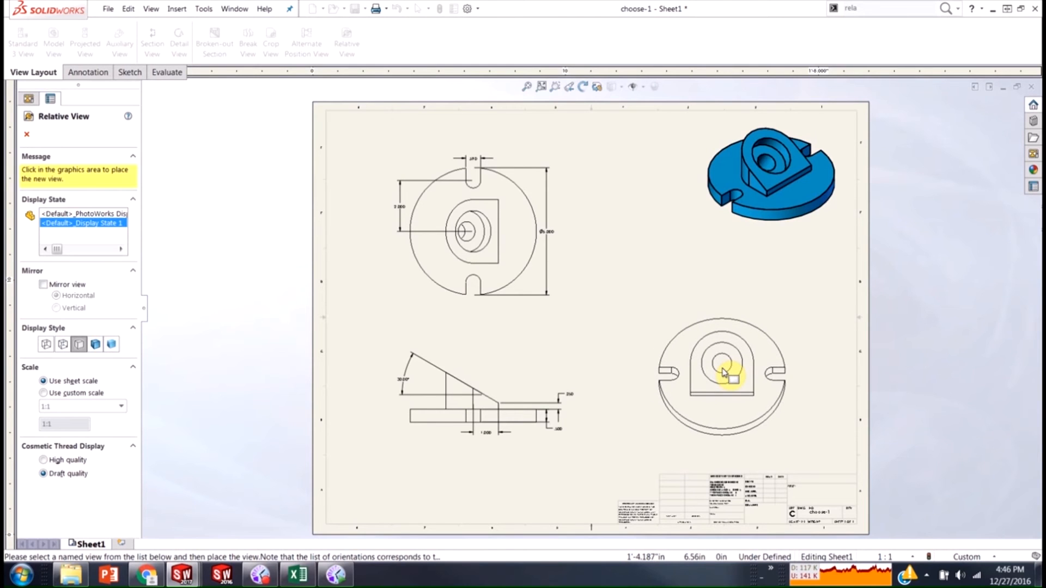
Step: Place the relative view on the sheet as Drawing View16
{"action": "left_click", "coordinate": [724, 374]}
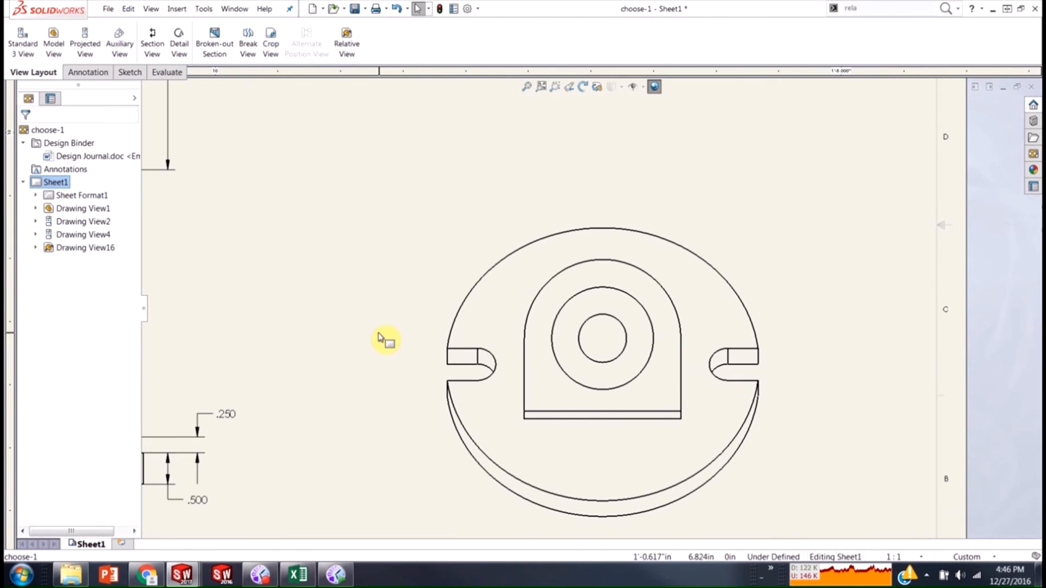
{"action": "mouse_move", "coordinate": [53, 40]}
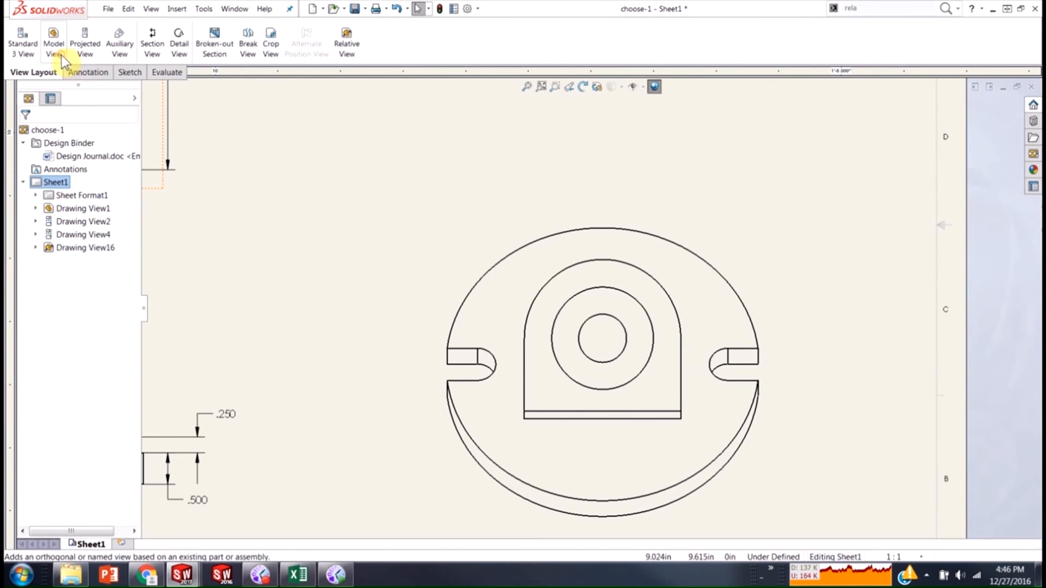
Step: Import model items into Drawing View16, adding the R1.250 radius and hole callout
{"action": "left_click", "coordinate": [86, 72]}
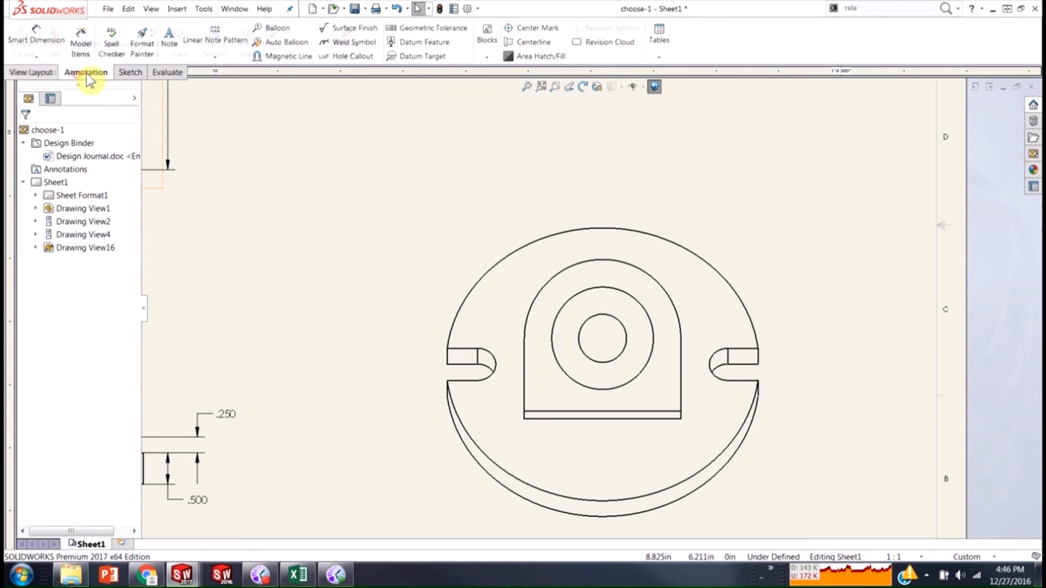
{"action": "left_click", "coordinate": [80, 37]}
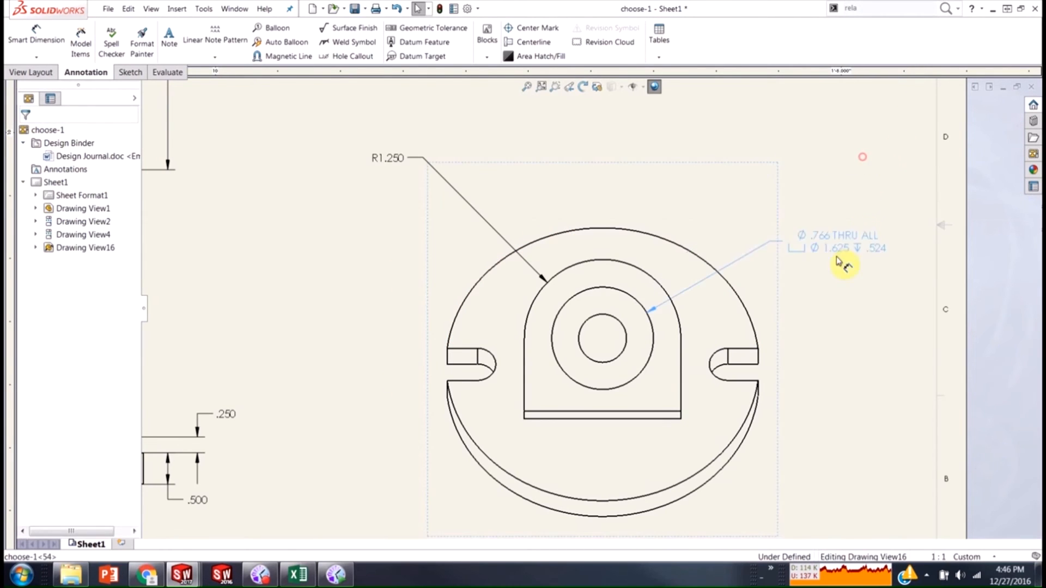
{"action": "left_click", "coordinate": [388, 157]}
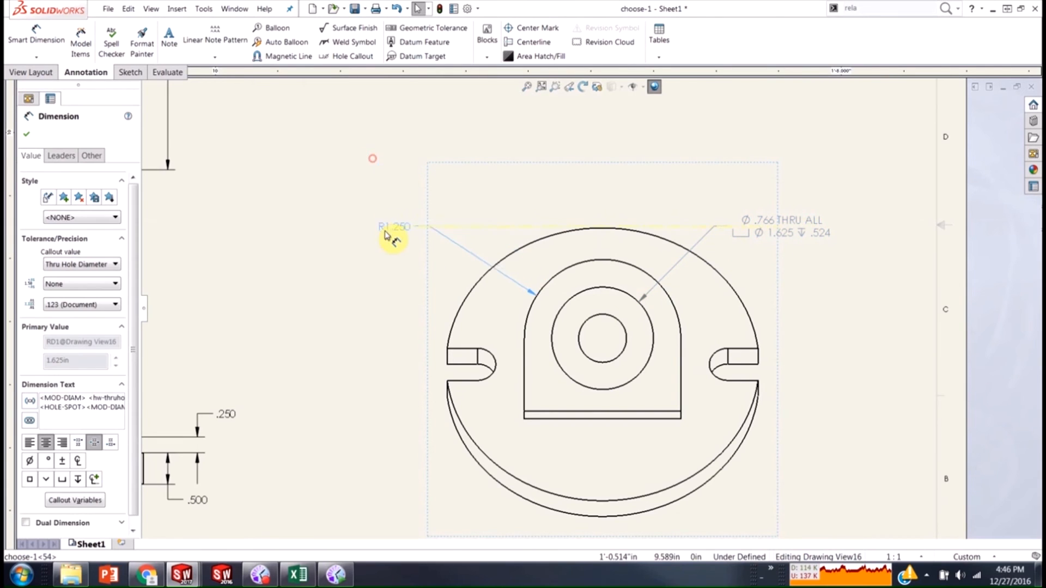